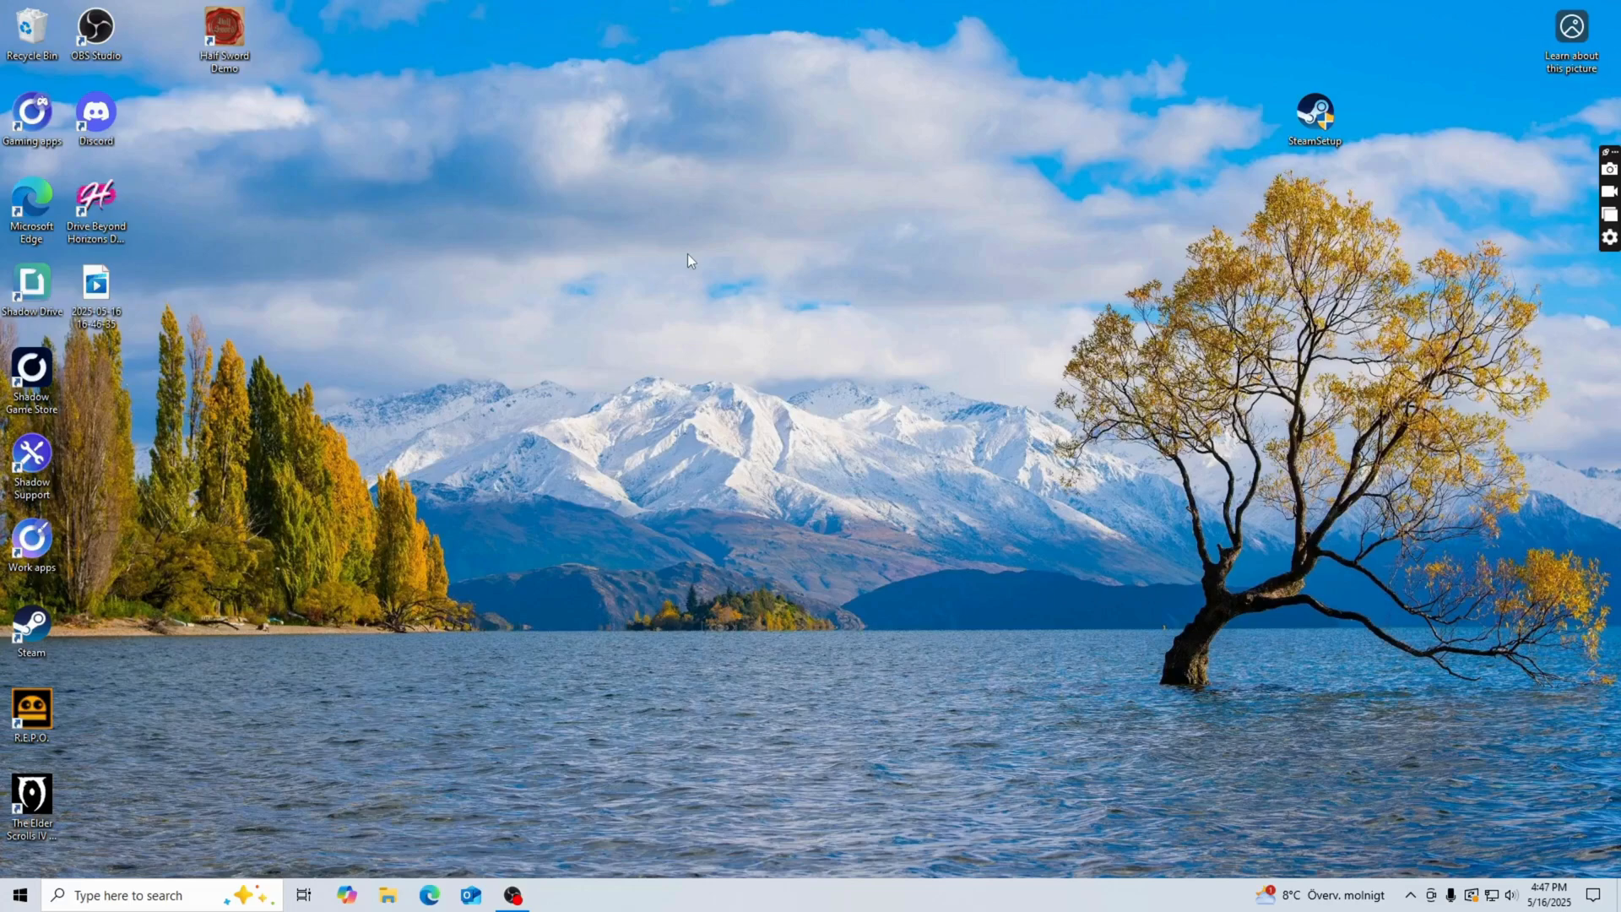
{"action": "mouse_move", "coordinate": [47, 592]}
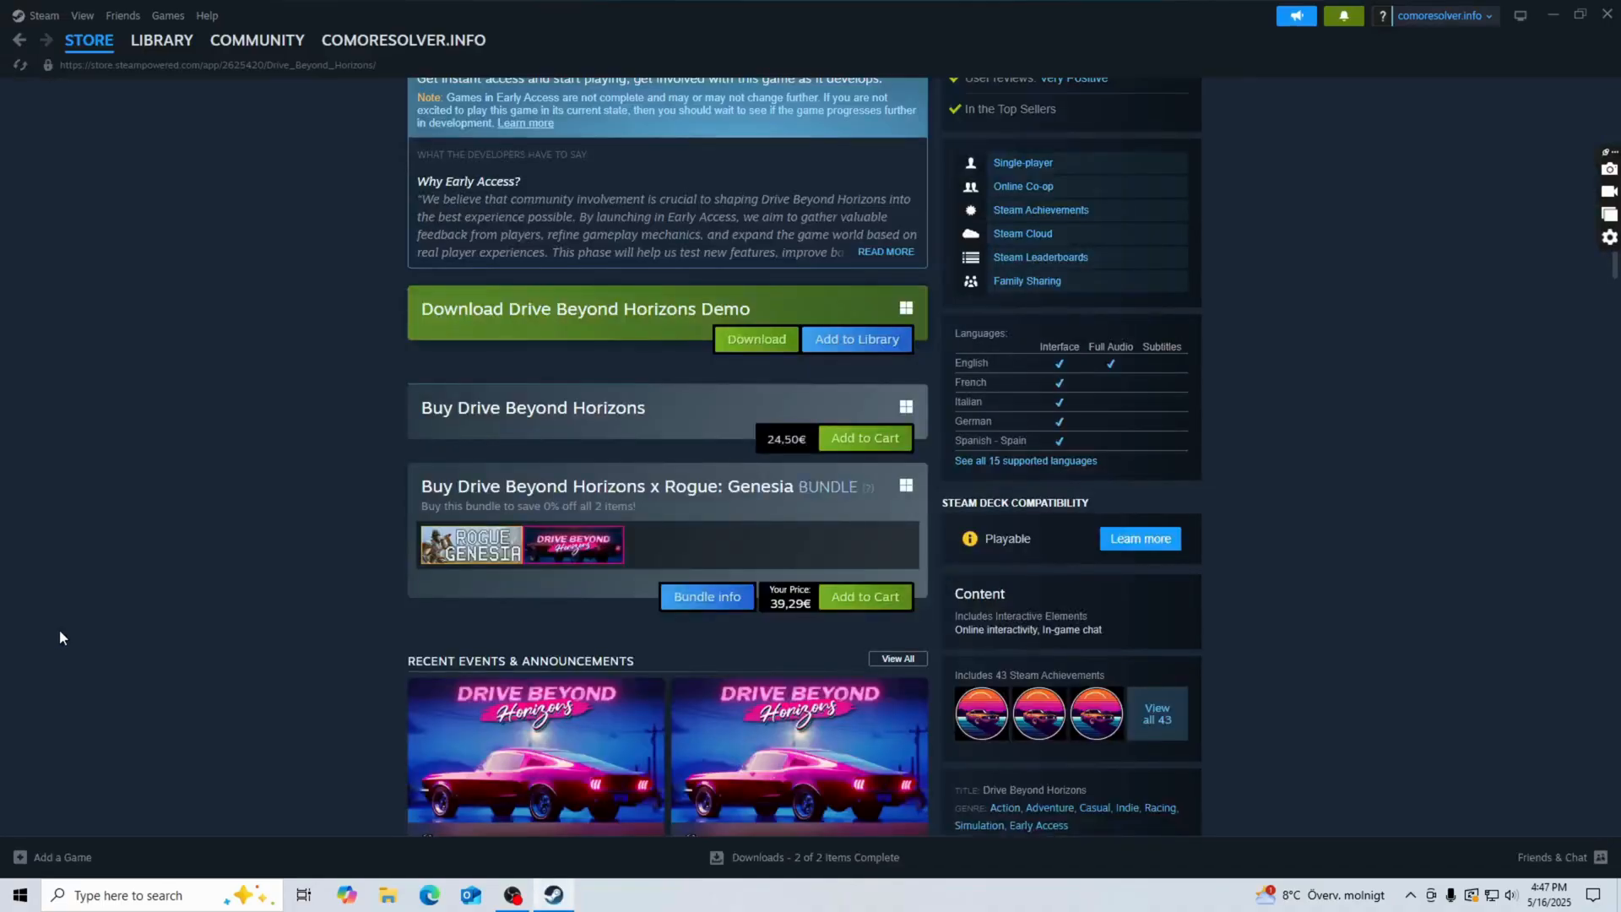
- Browse the local install folder of Drive Beyond Horizons Demo from the Steam library
{"action": "left_click", "coordinate": [162, 39]}
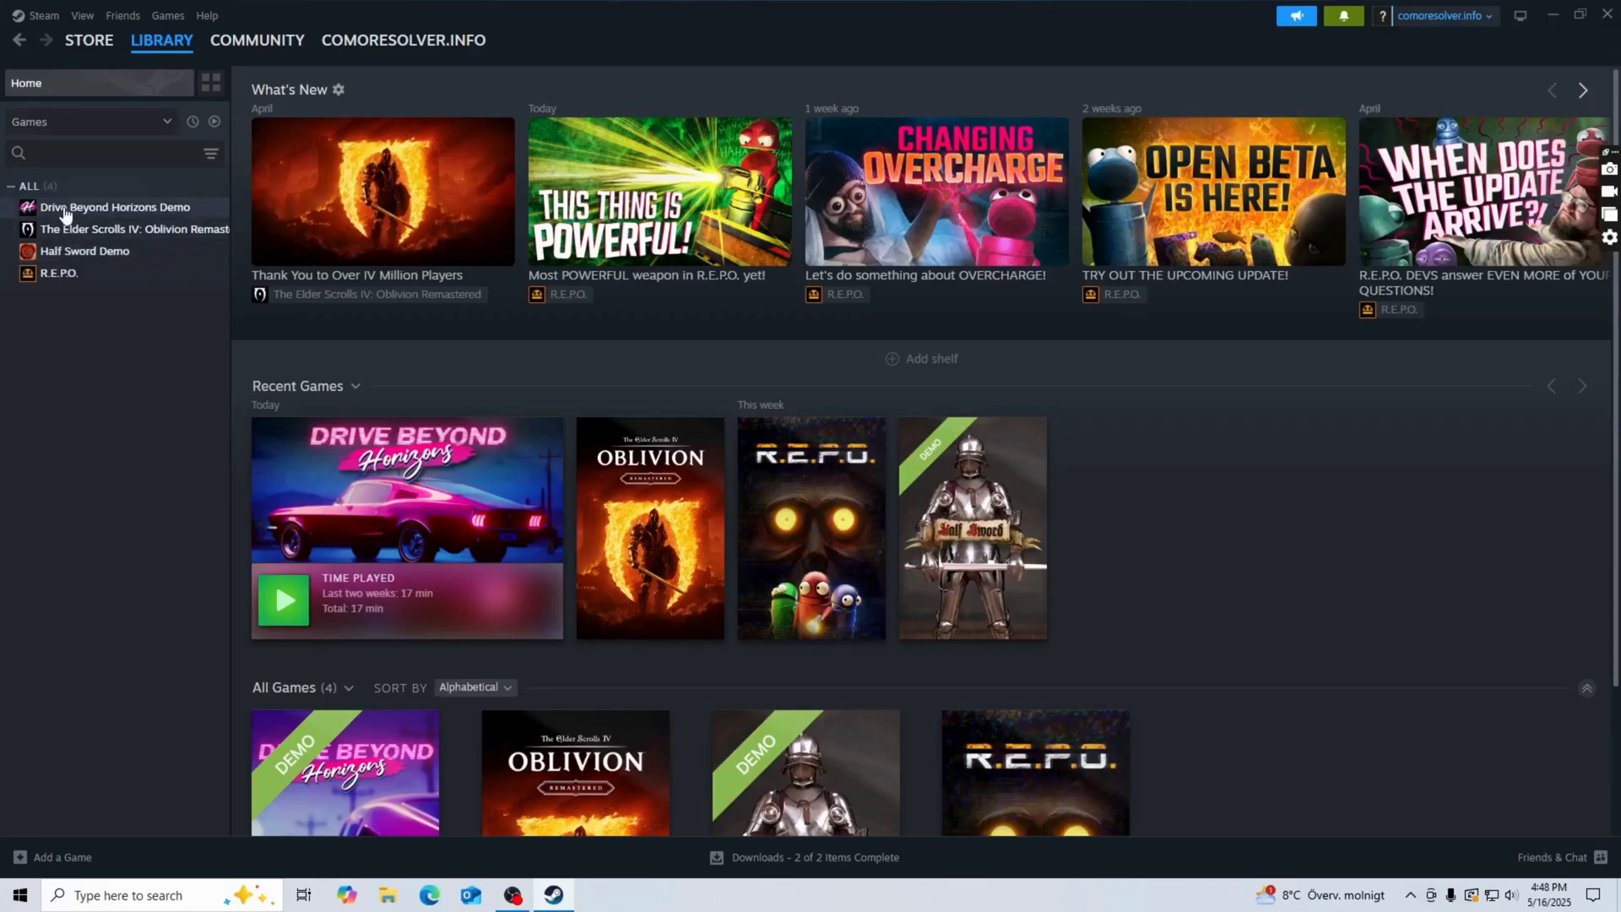
{"action": "right_click", "coordinate": [117, 206]}
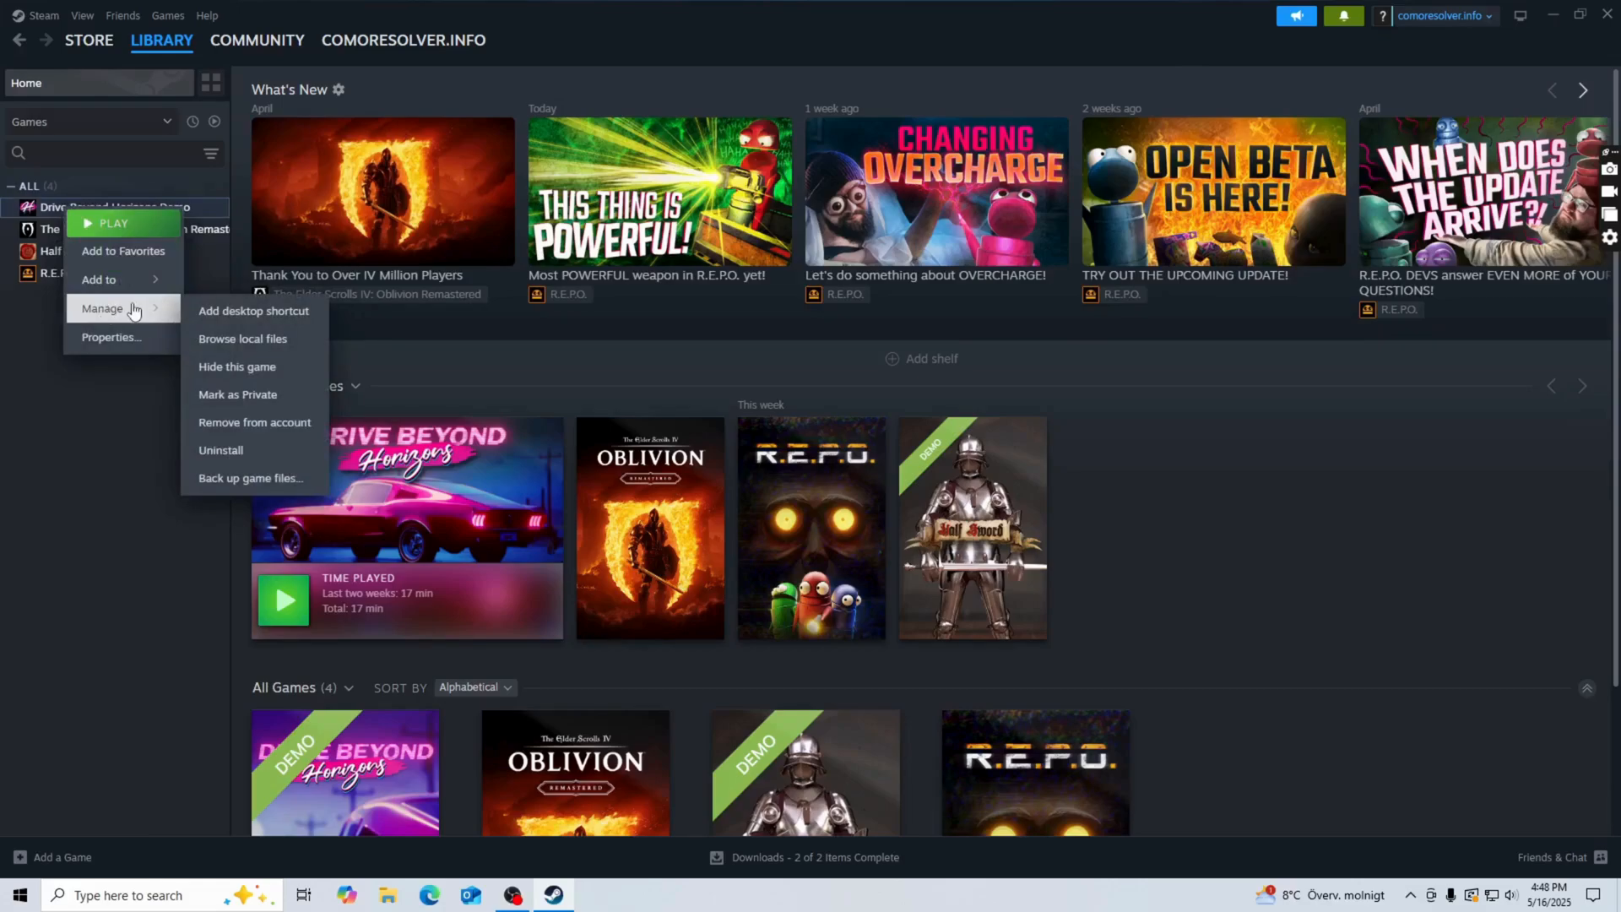
{"action": "left_click", "coordinate": [236, 343]}
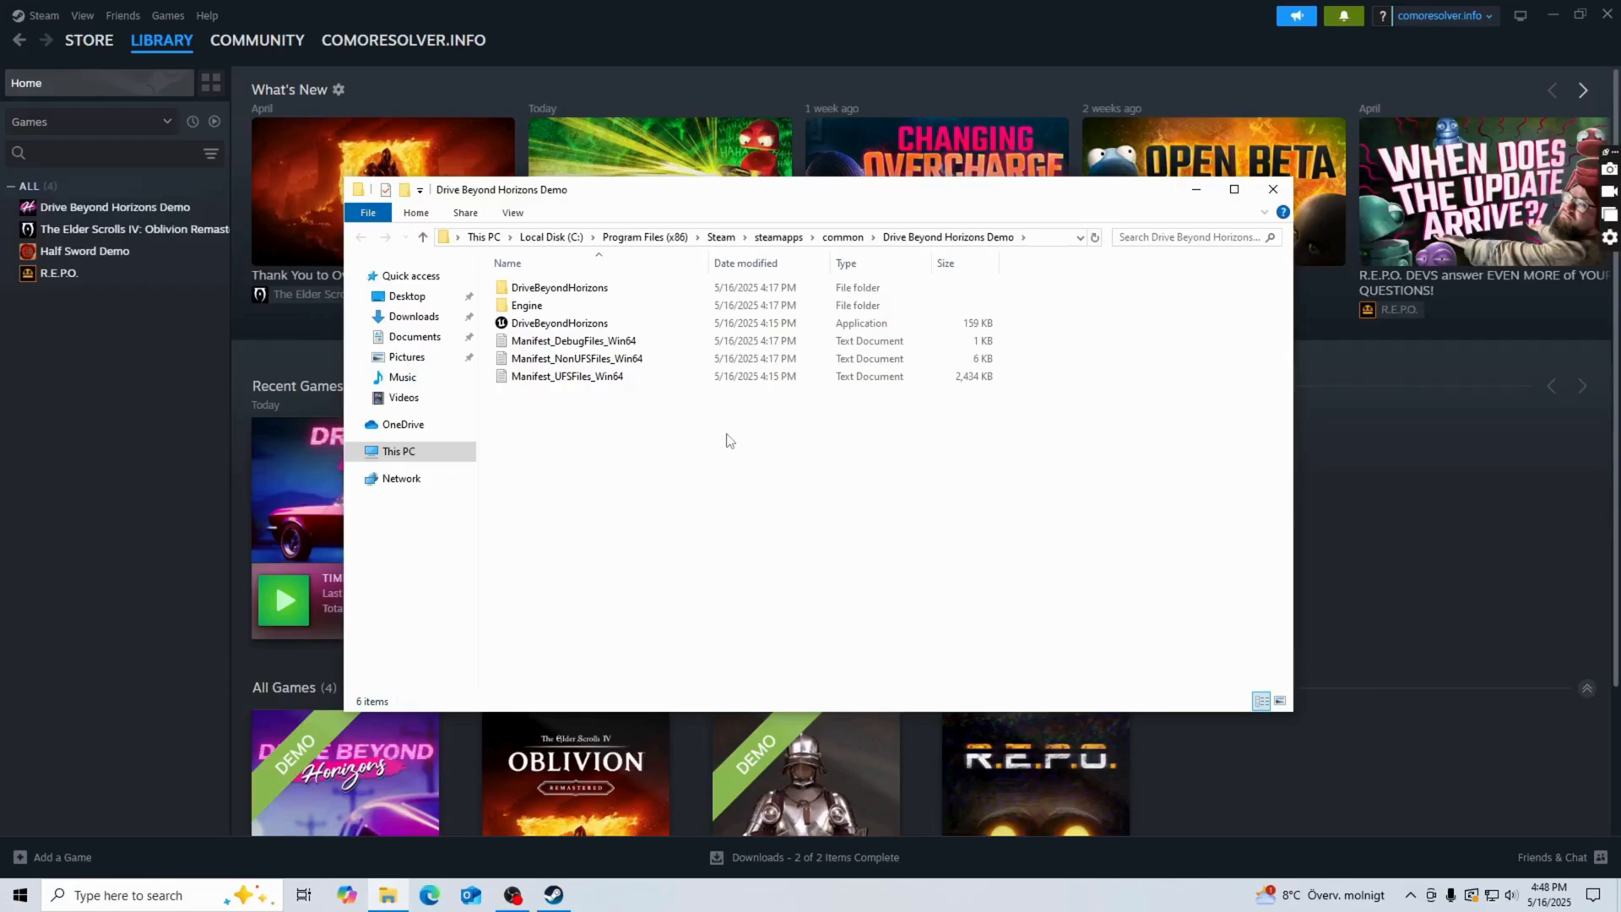
- Bring up the file actions for the DriveBeyondHorizons application in the demo folder
{"action": "left_click", "coordinate": [567, 375]}
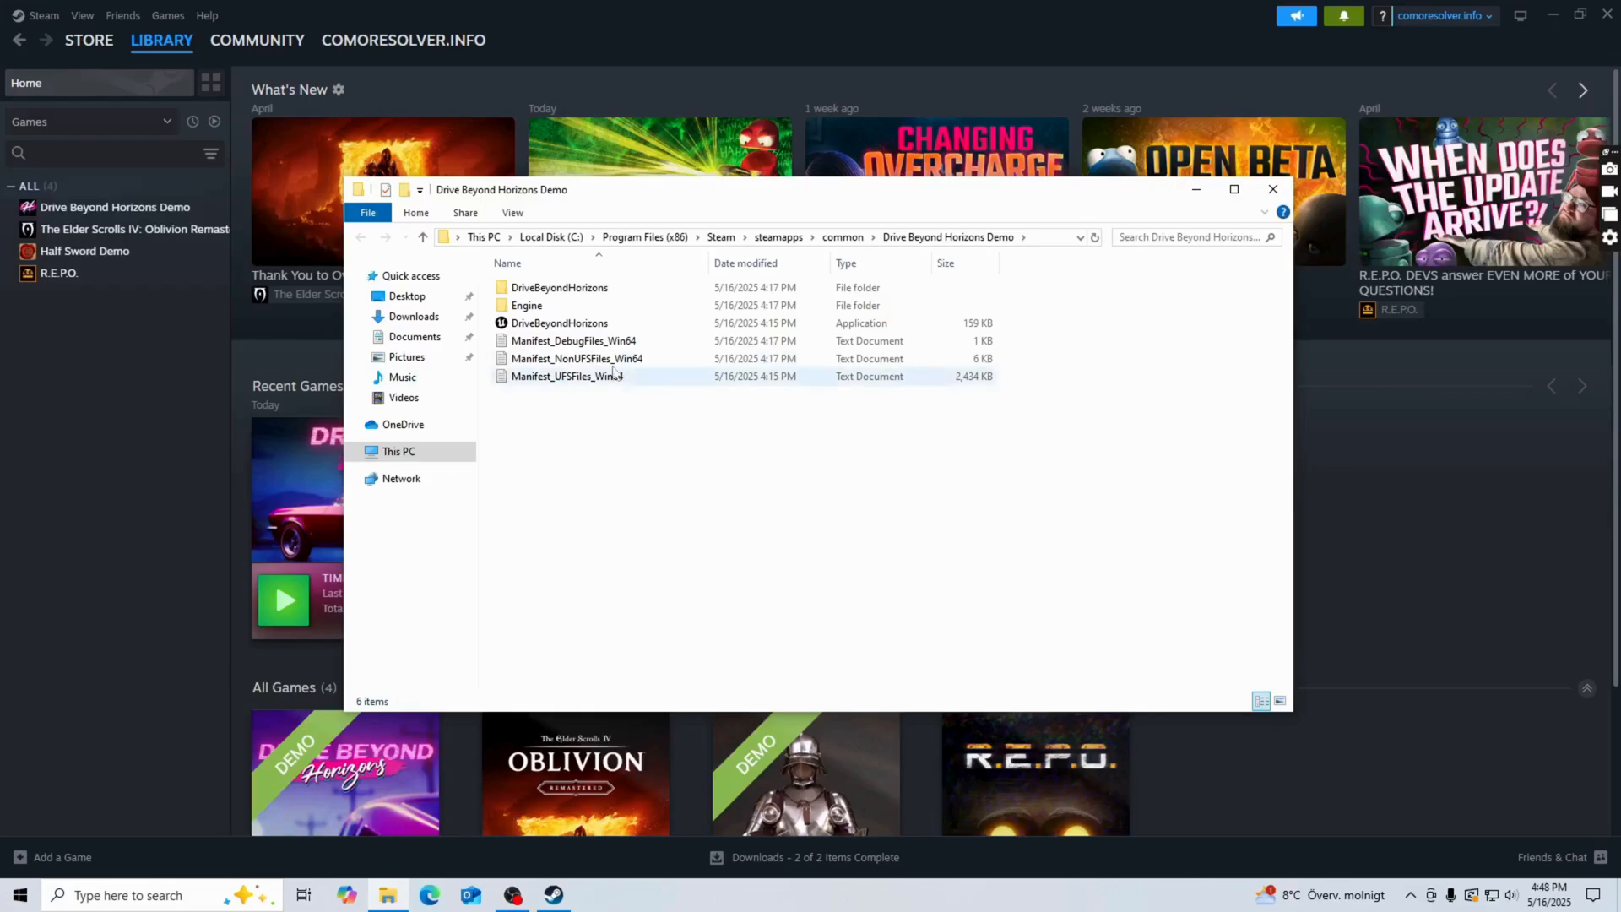
{"action": "mouse_move", "coordinate": [559, 323]}
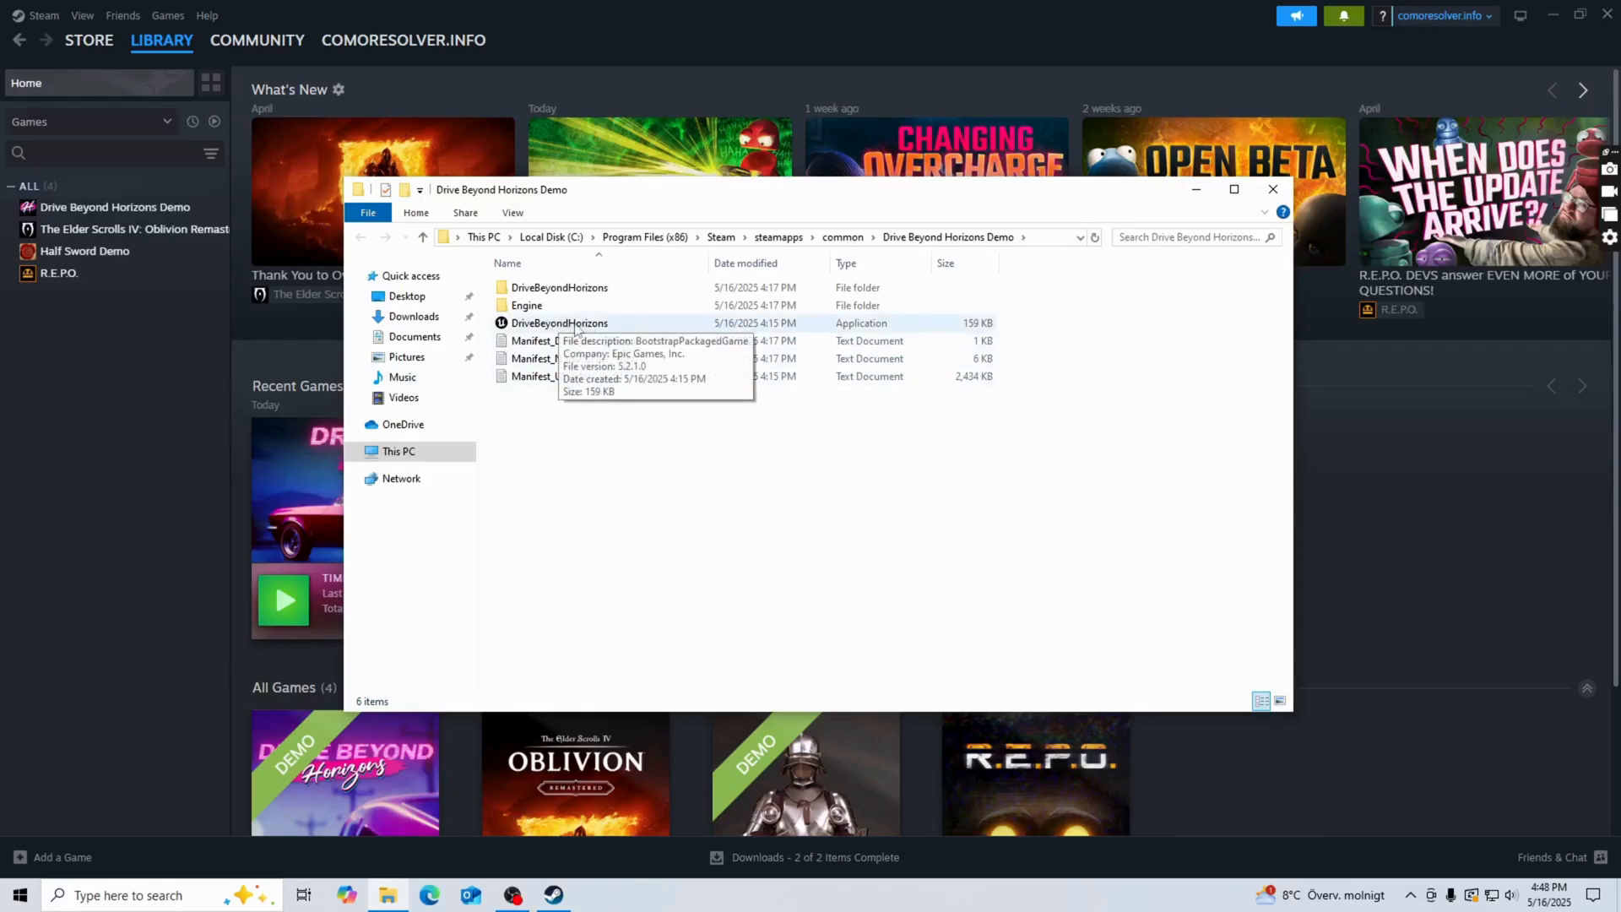
{"action": "right_click", "coordinate": [559, 323]}
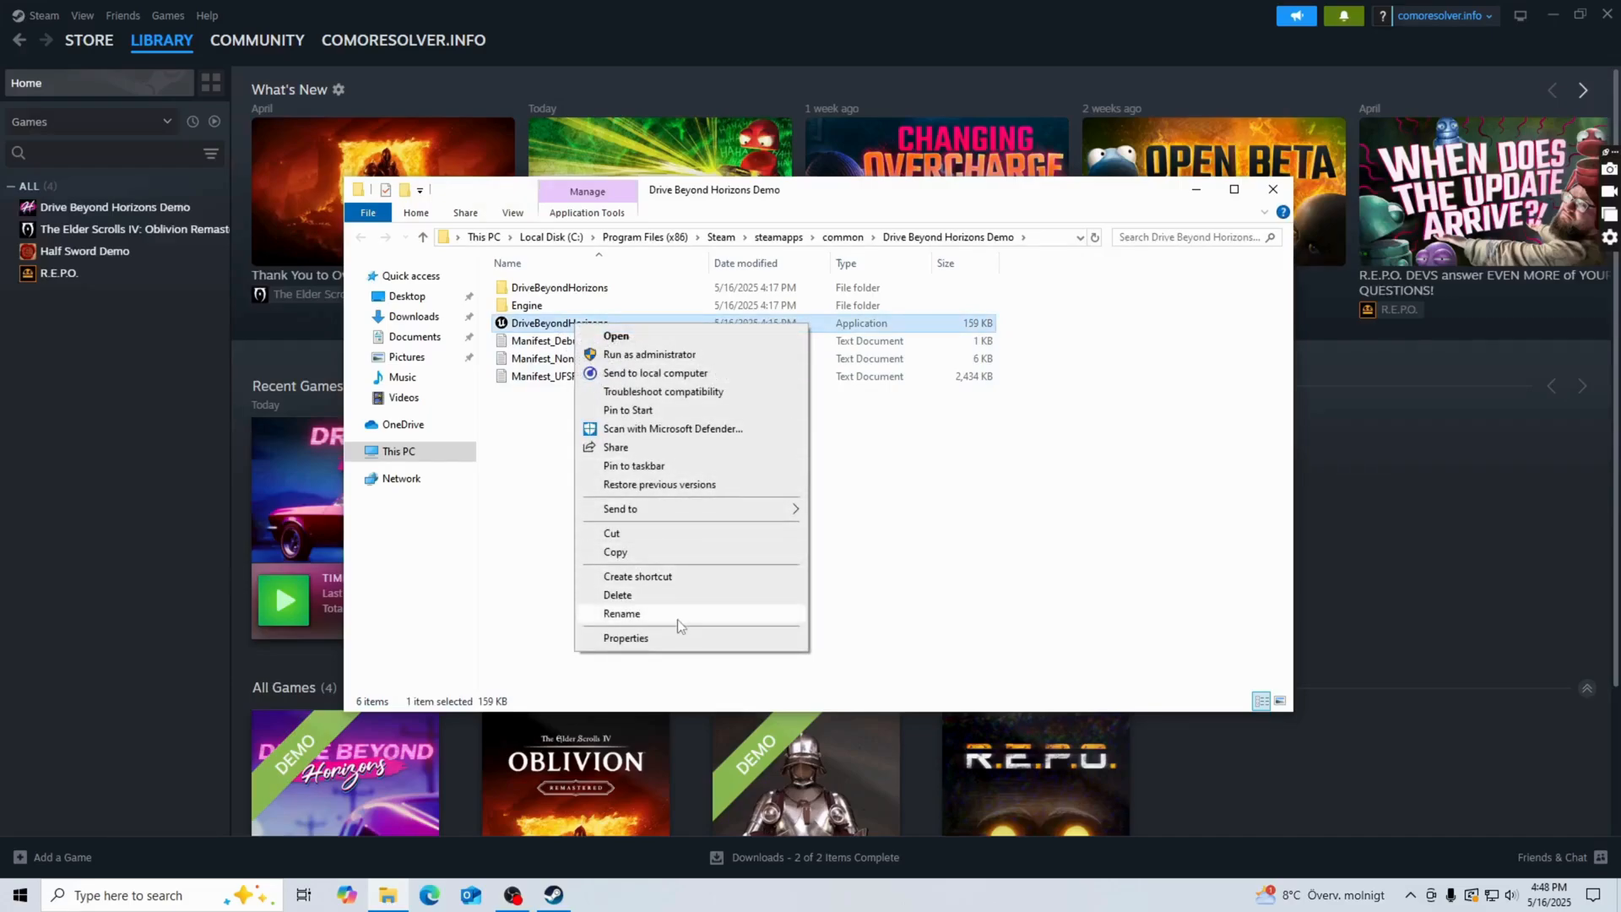
- In the file's Properties, enable Compatibility's 'Run this program as an administrator' and confirm
{"action": "left_click", "coordinate": [625, 638]}
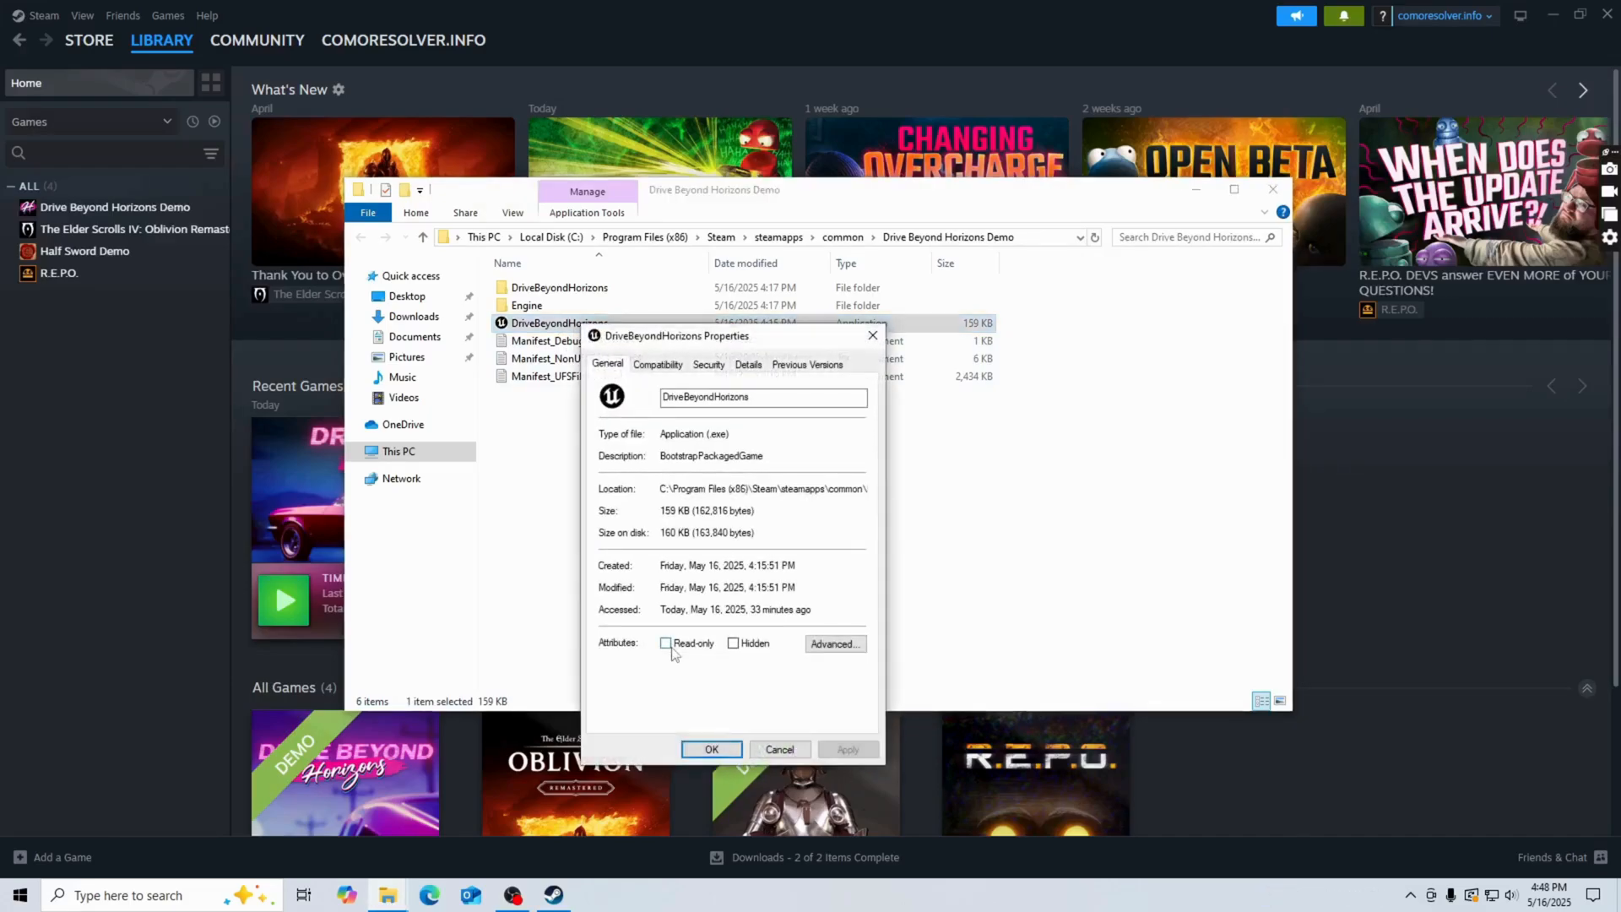
{"action": "left_click", "coordinate": [748, 365]}
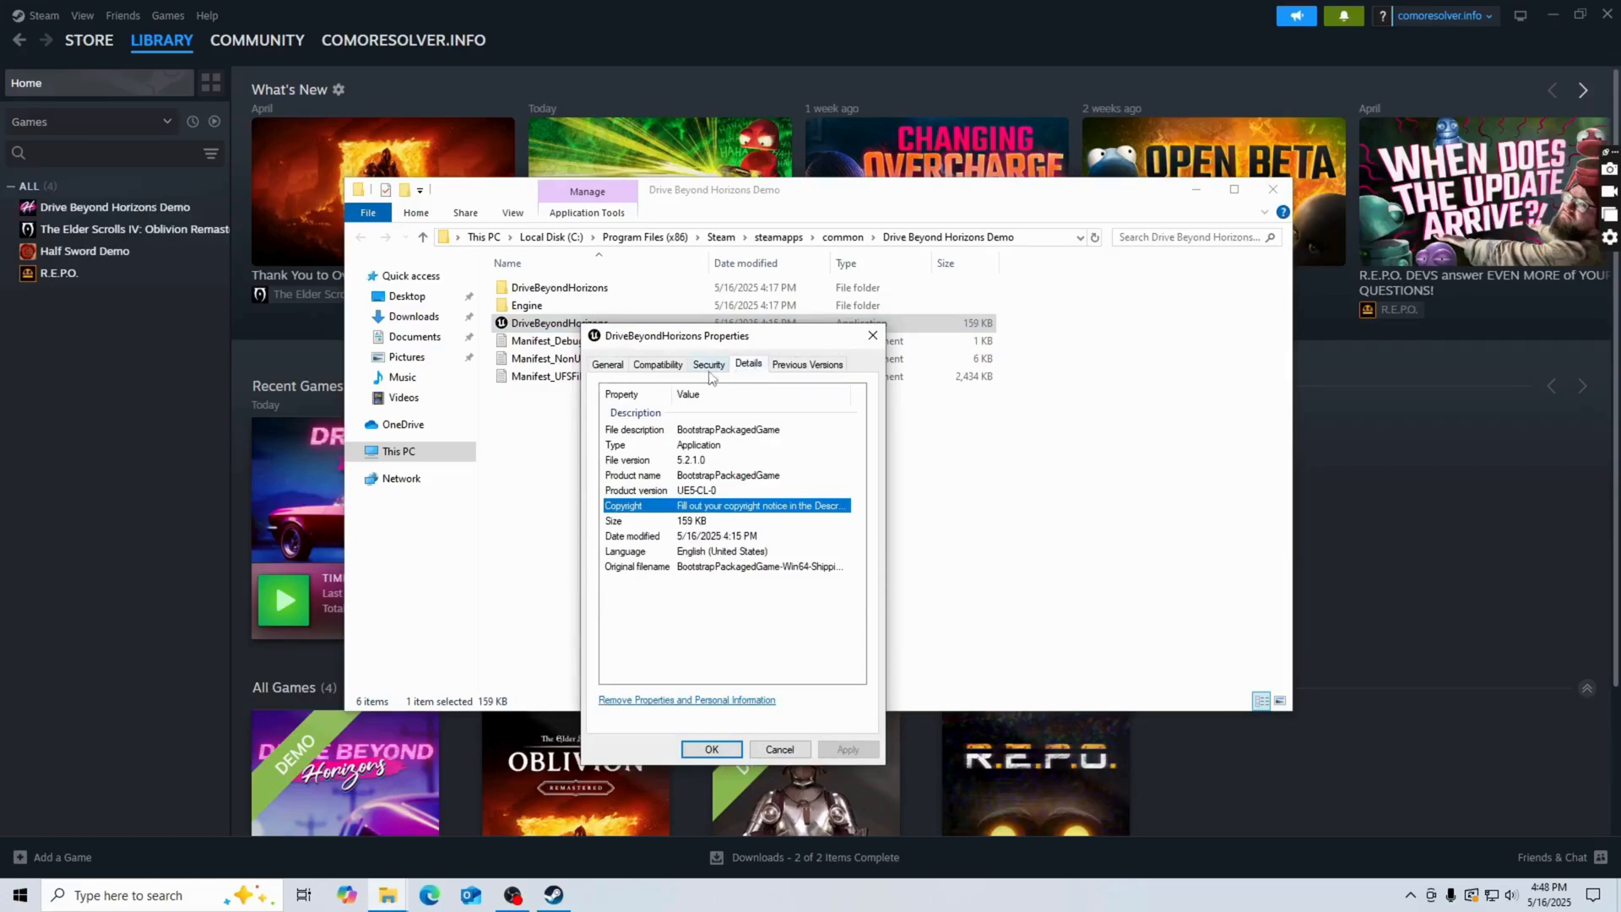
{"action": "left_click", "coordinate": [657, 365]}
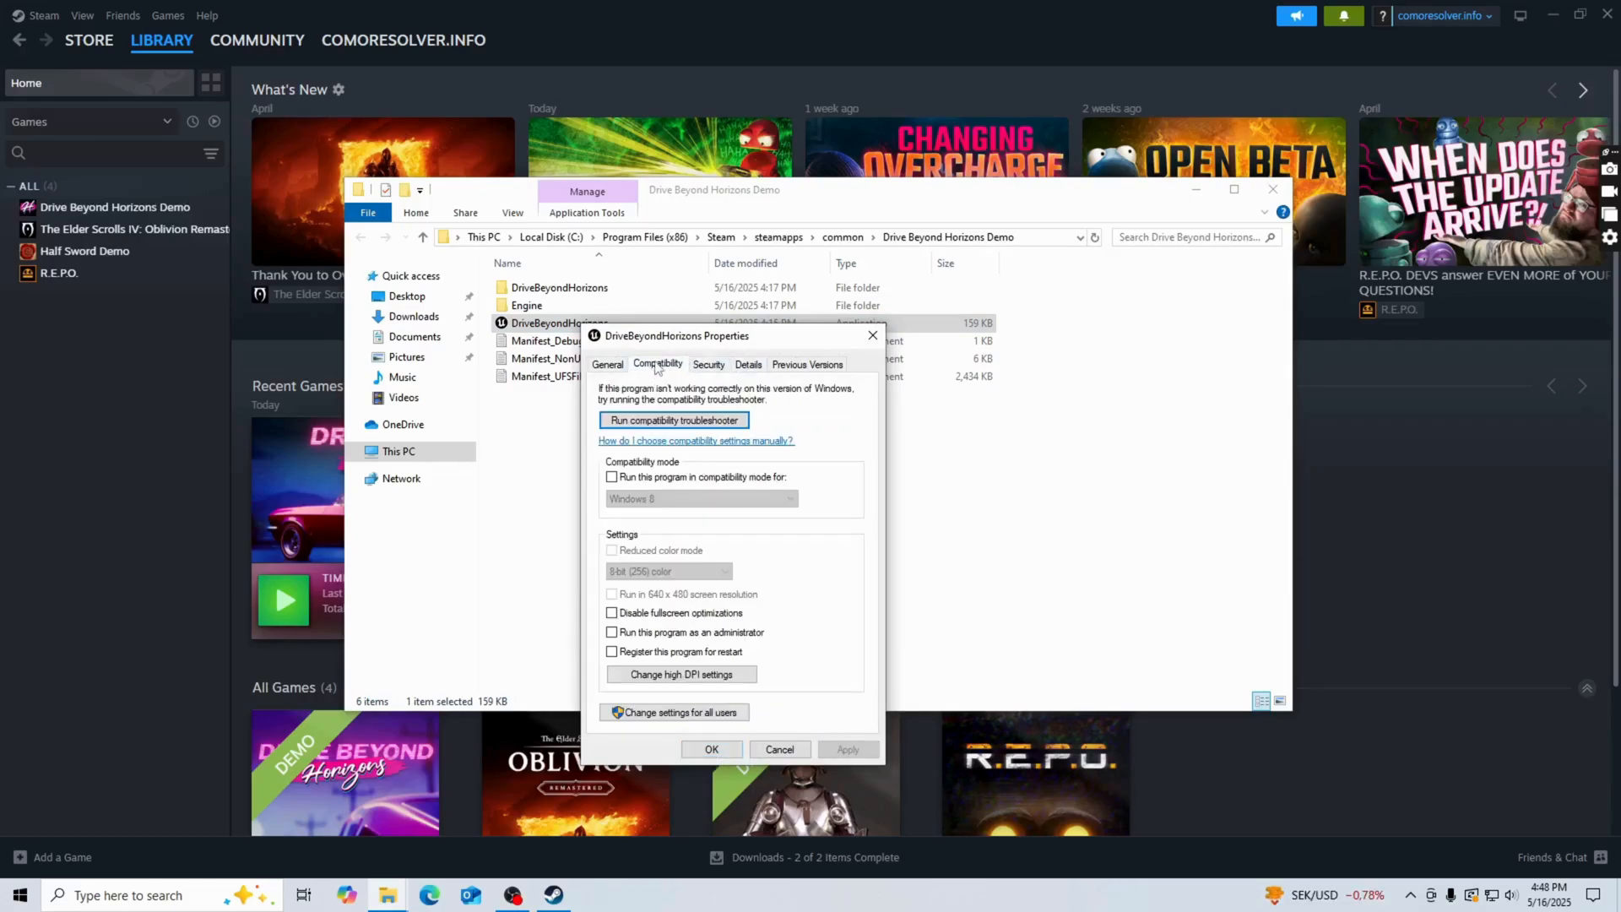
{"action": "mouse_move", "coordinate": [743, 485]}
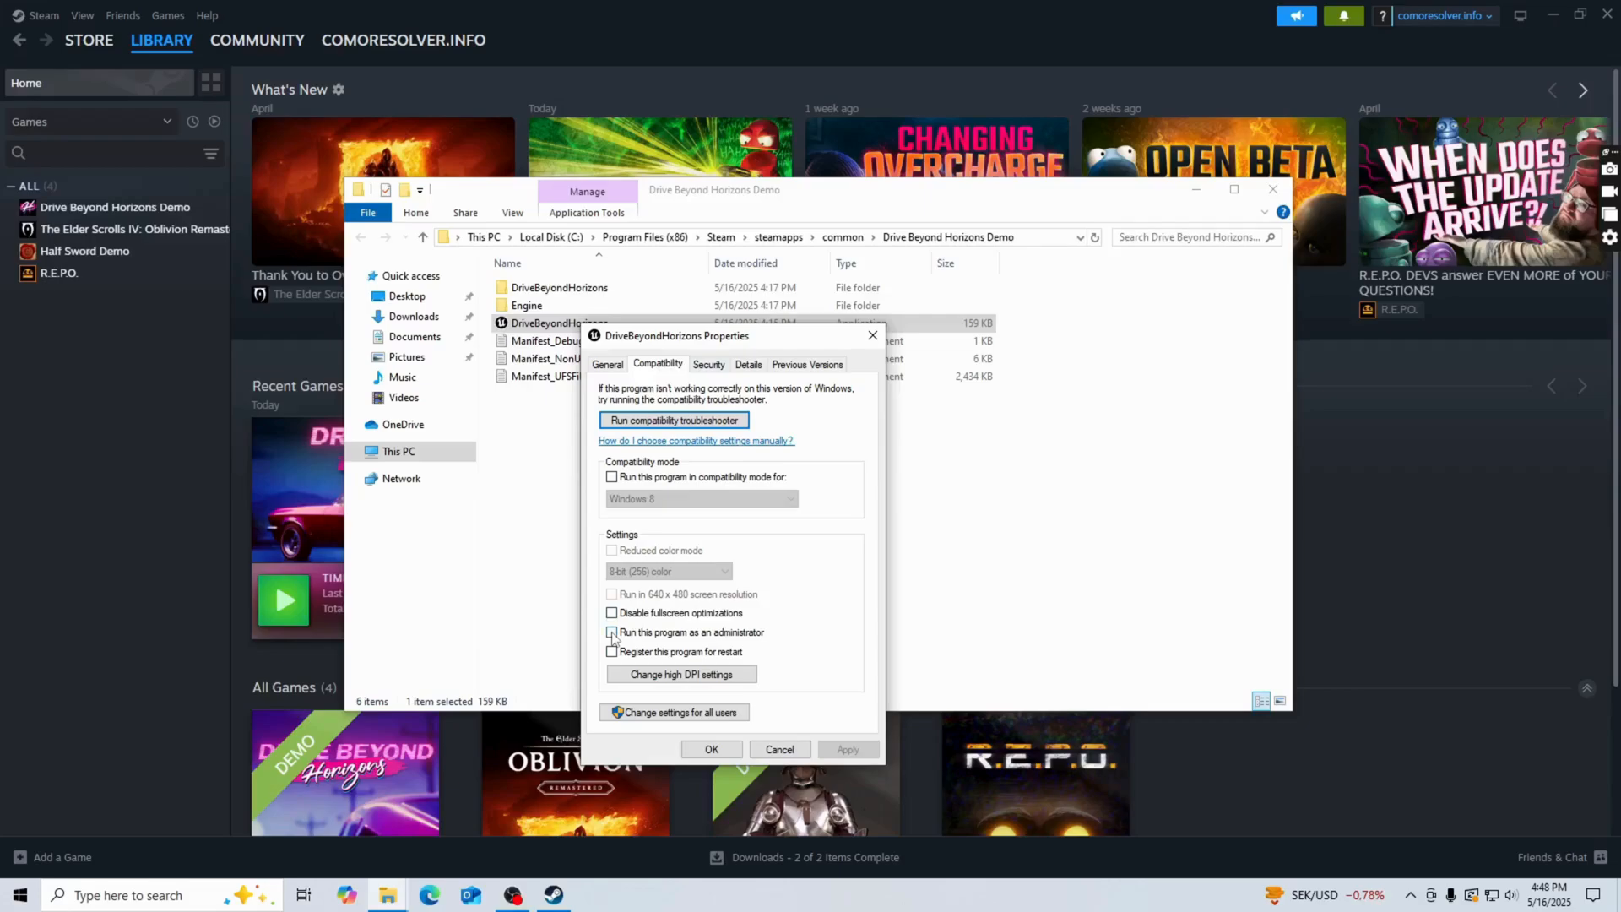
{"action": "left_click", "coordinate": [611, 631]}
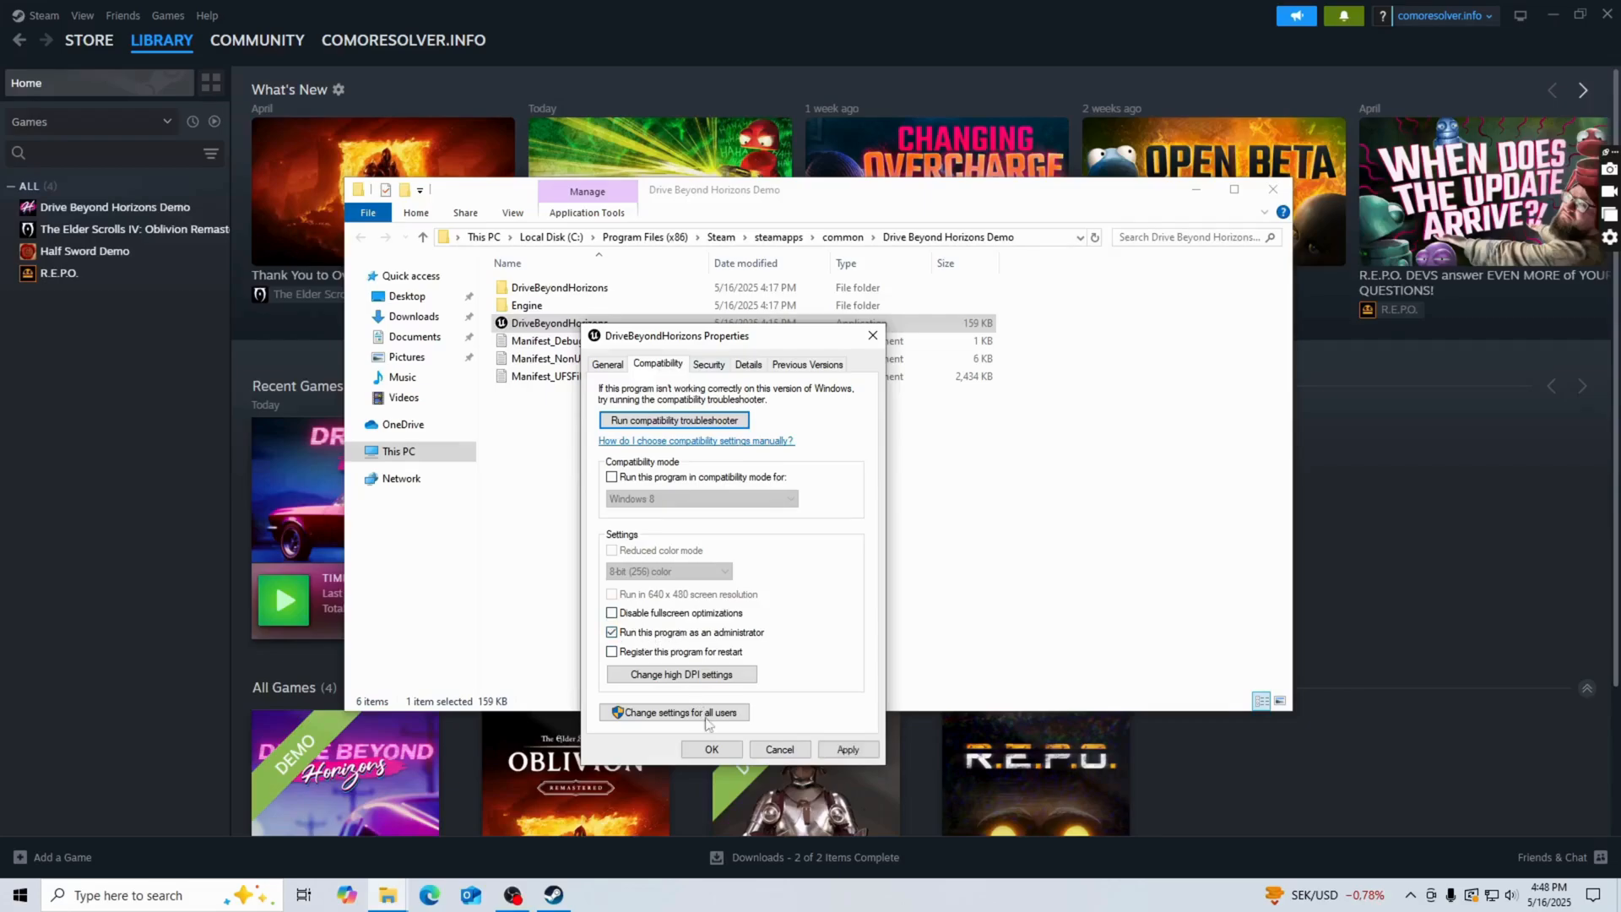
{"action": "left_click", "coordinate": [711, 748]}
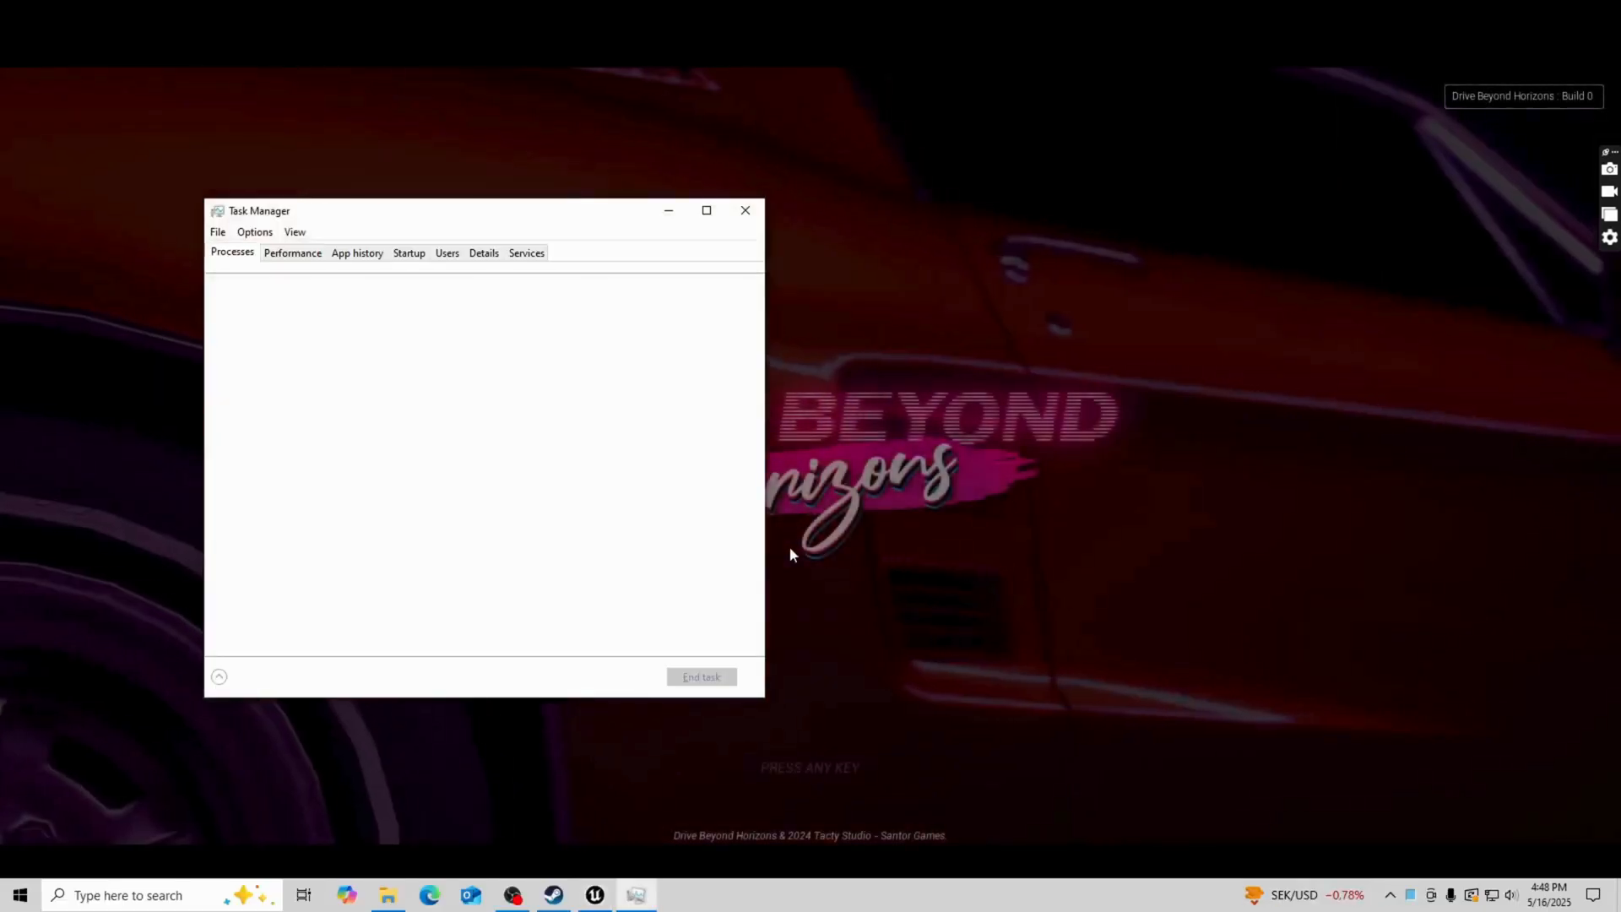
- In Task Manager's Details list, set the DriveBeyondHorizons-Win64-Shipping.exe process priority to High
{"action": "left_click", "coordinate": [218, 675]}
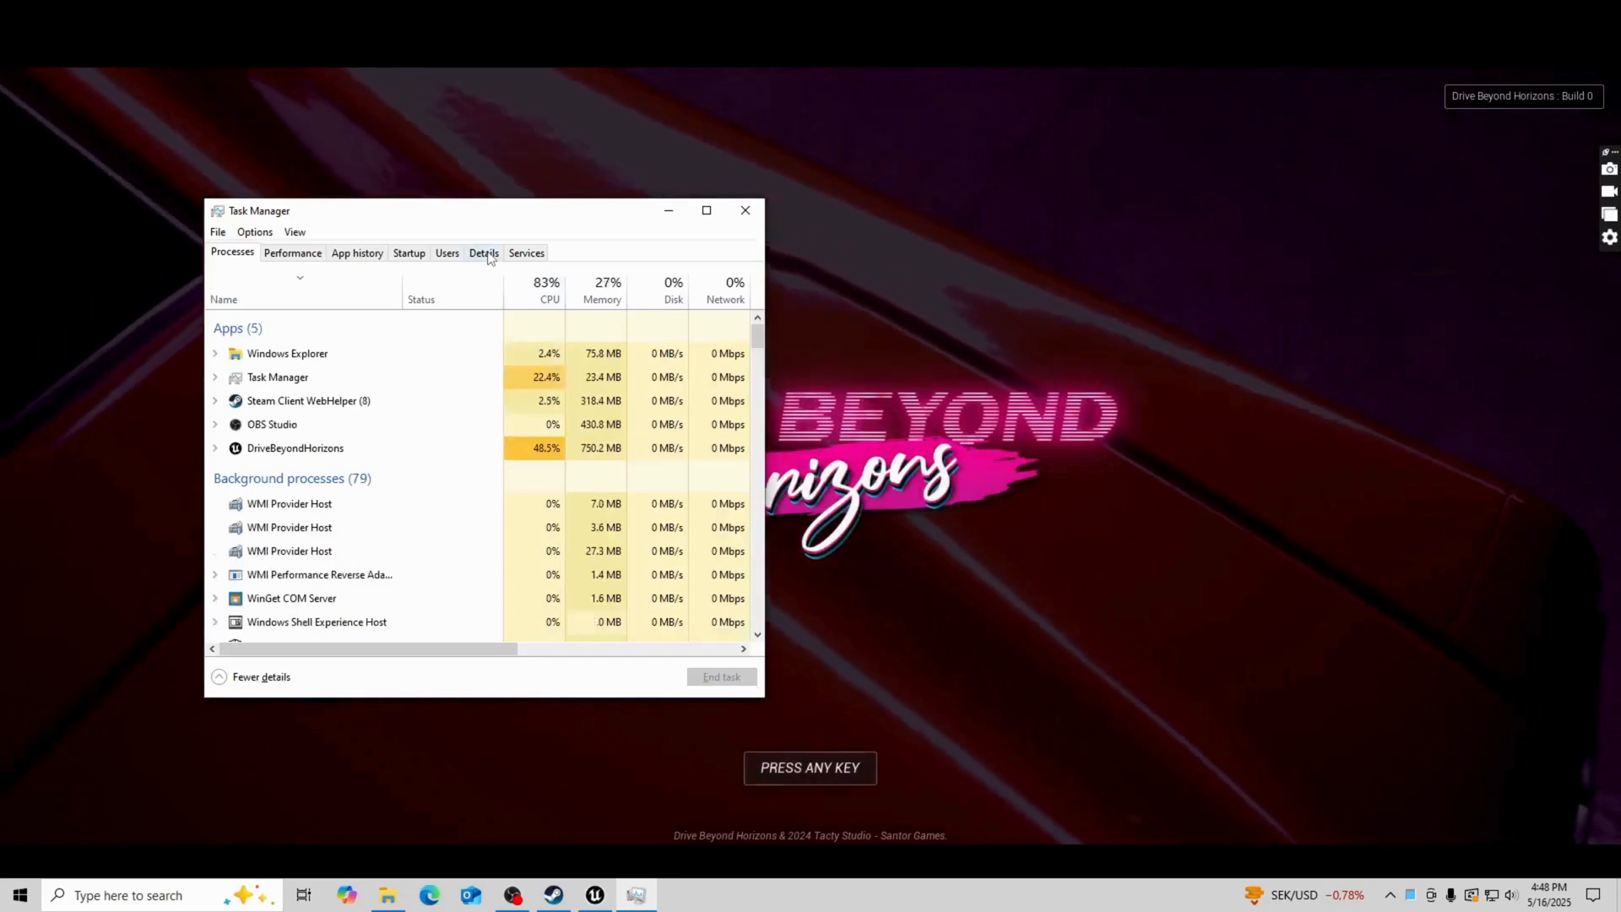
{"action": "left_click", "coordinate": [483, 251]}
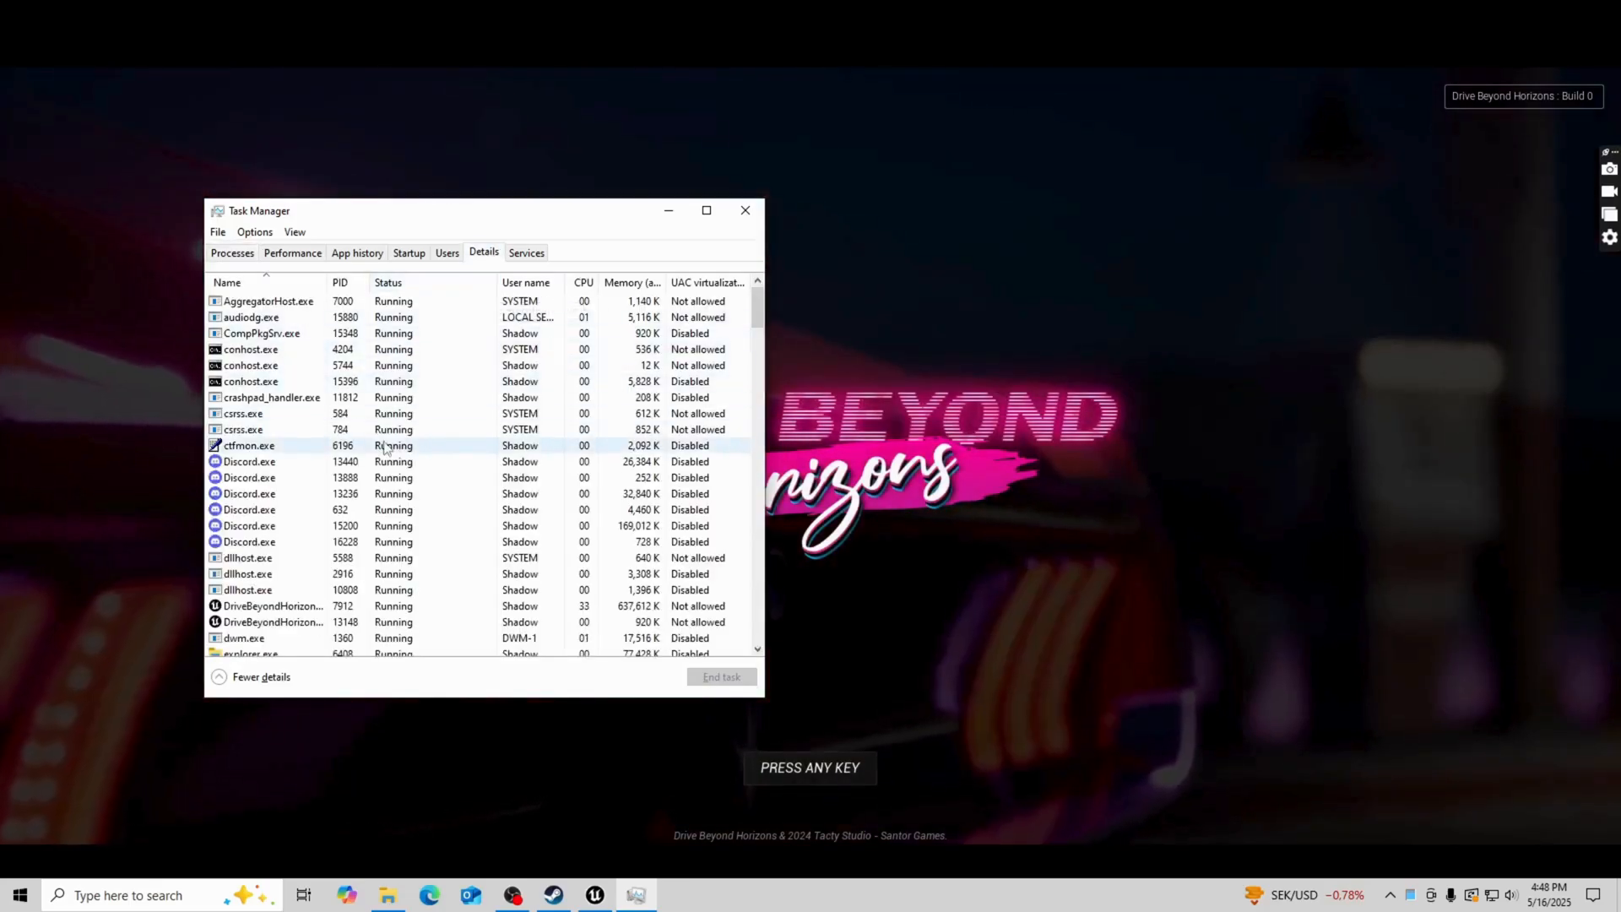
{"action": "scroll", "scroll_direction": "down", "scroll_amount": 3}
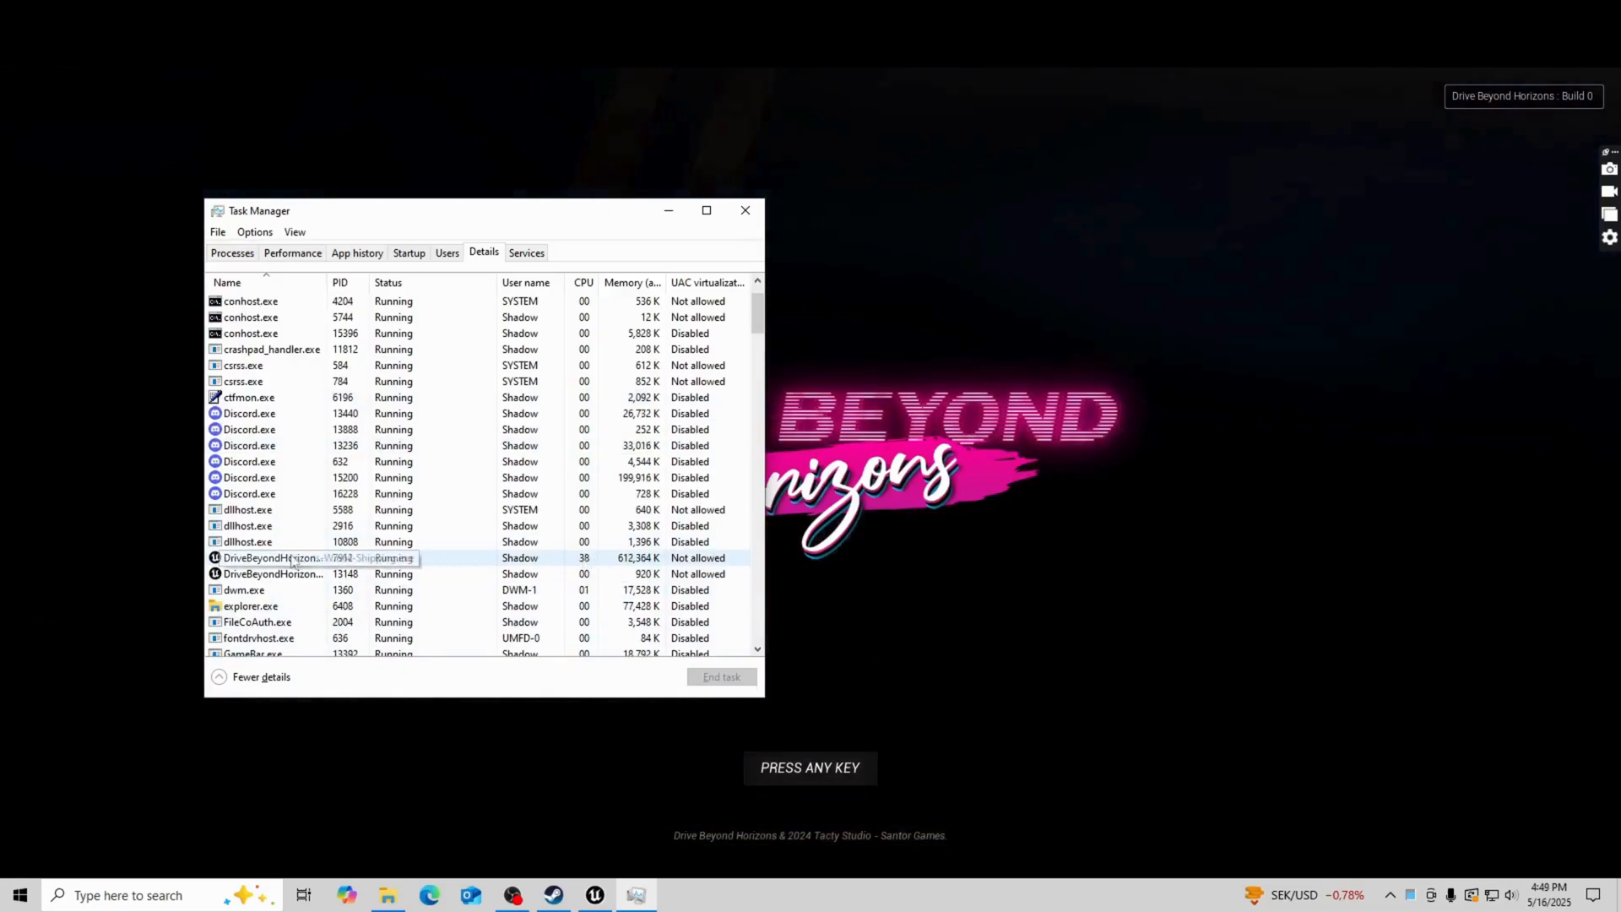
{"action": "right_click", "coordinate": [269, 559]}
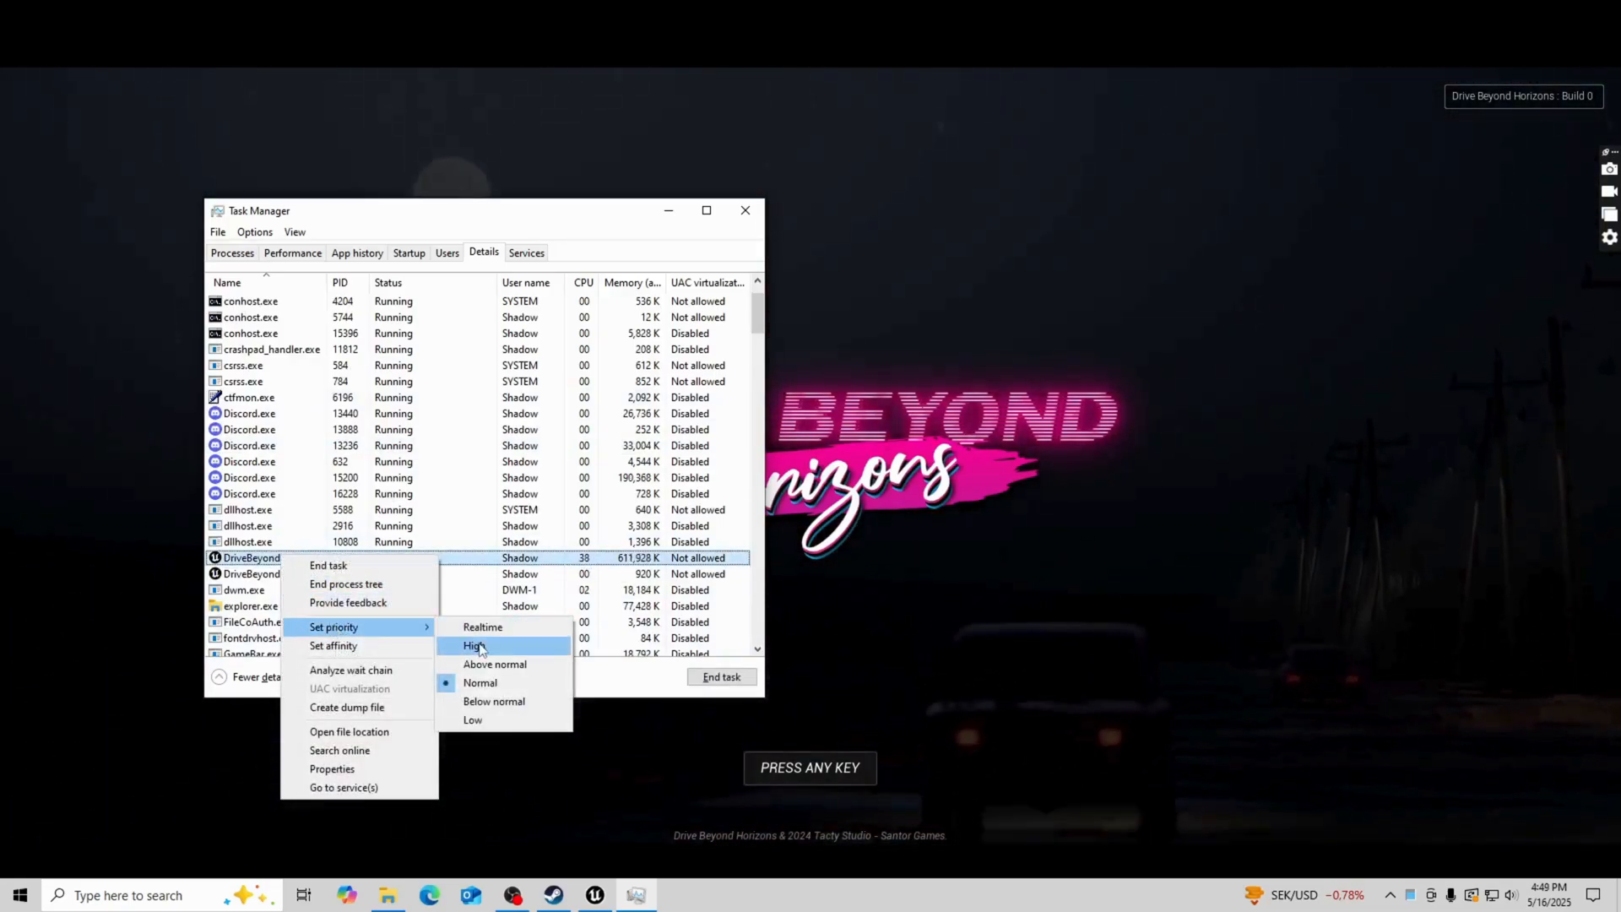
{"action": "left_click", "coordinate": [476, 646]}
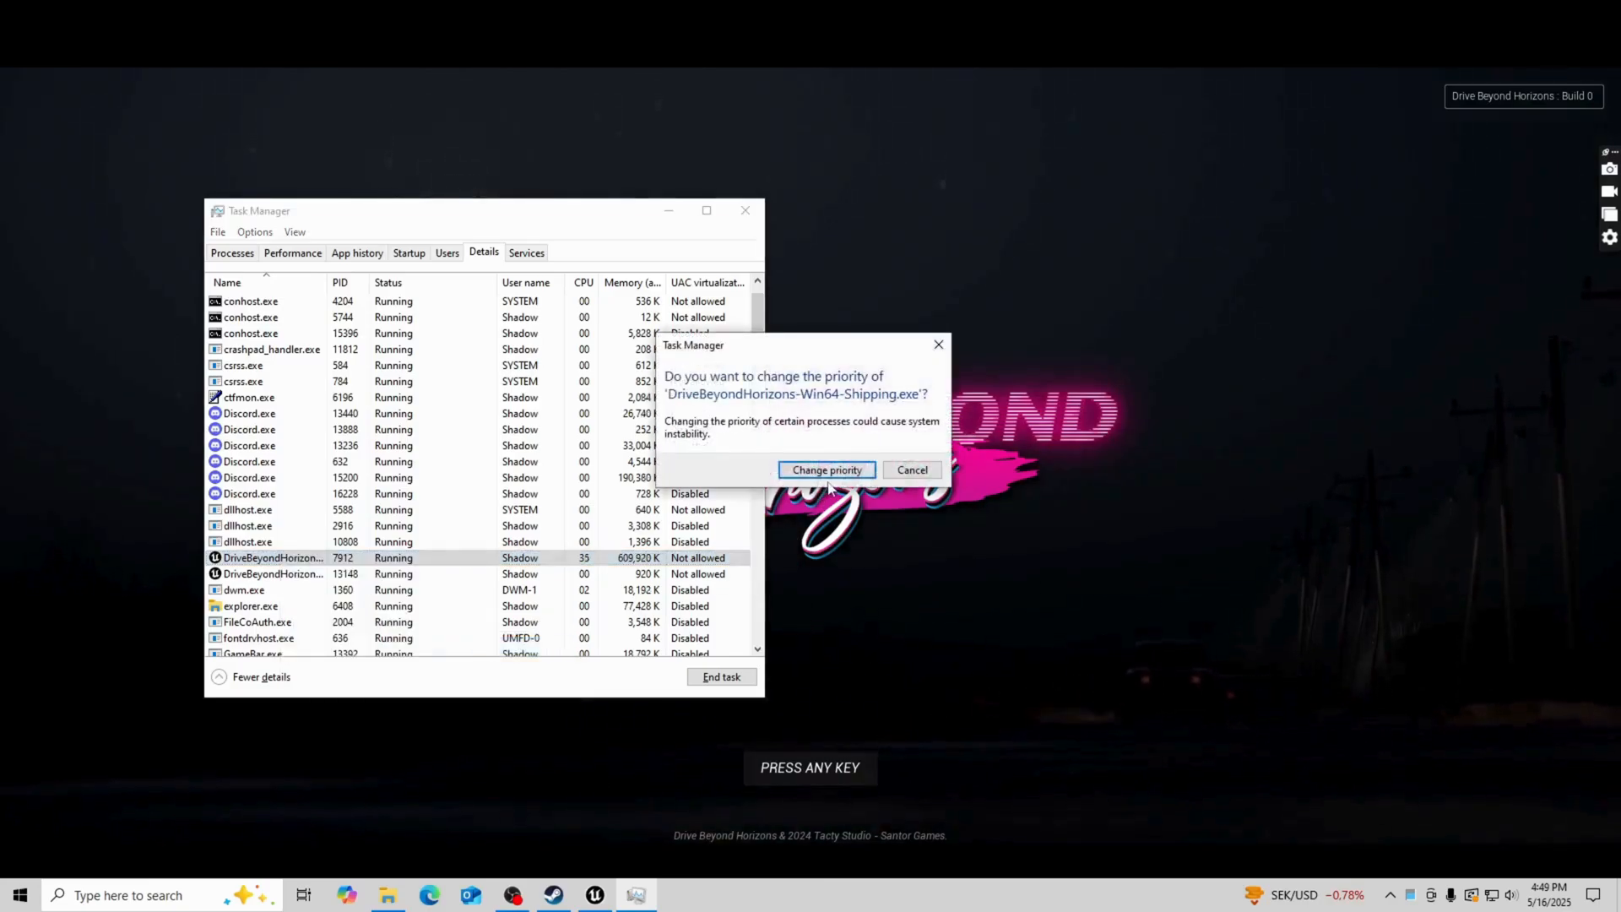